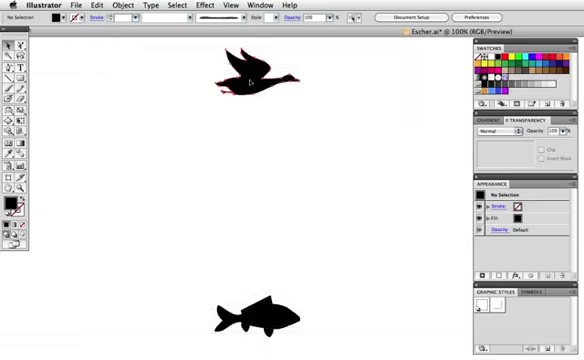
Step: Bring up Blend Options for the selected bird and fish silhouettes
{"action": "left_click", "coordinate": [250, 316]}
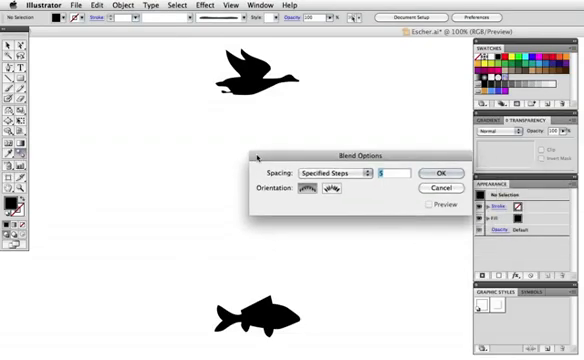
Step: Confirm Blend Options and pick the bird as the blend's starting shape
{"action": "left_click", "coordinate": [436, 186]}
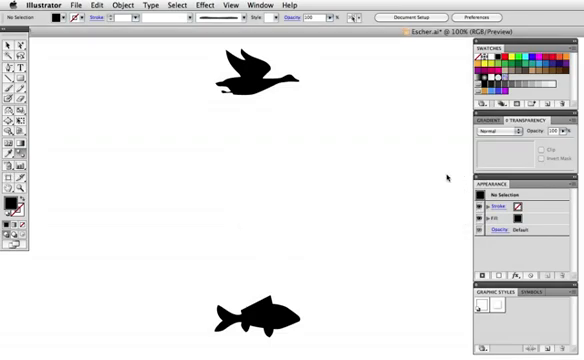
{"action": "left_click", "coordinate": [256, 76]}
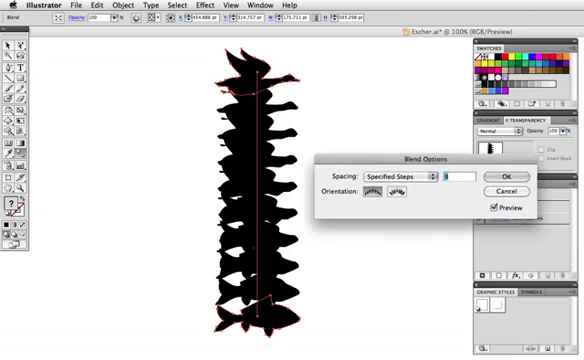
Step: Blend the bird into the fish with a specified step count (11, then 5)
{"action": "type", "text": "11"}
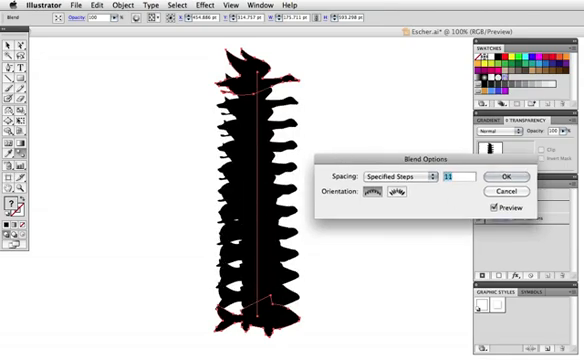
{"action": "type", "text": "5"}
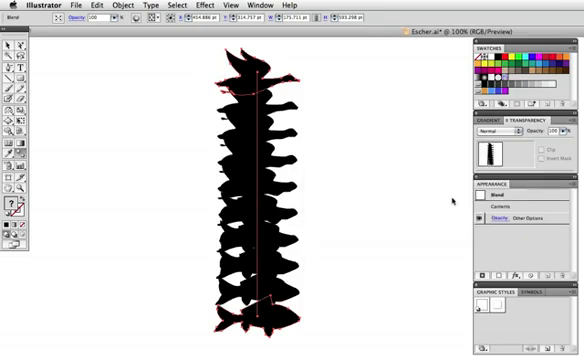
Step: Expand the bird-to-fish blend into separate silhouettes via Object > Blend > Expand
{"action": "left_click", "coordinate": [120, 4]}
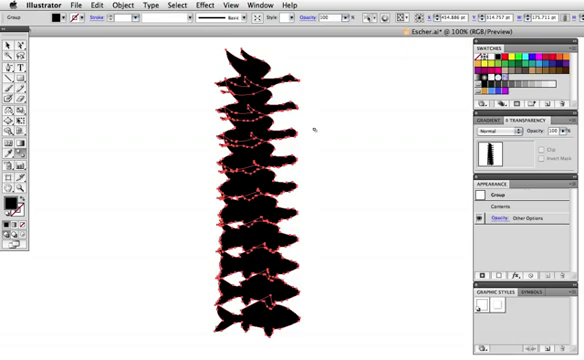
{"action": "left_click", "coordinate": [118, 8]}
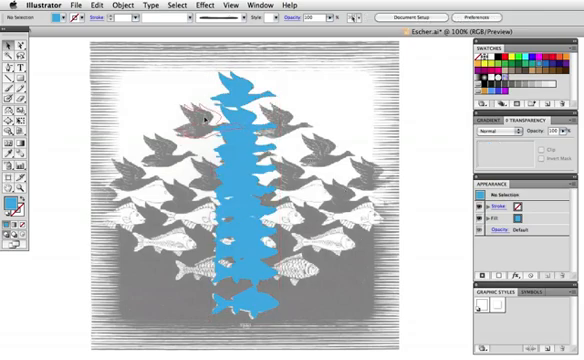
Step: Place the column over the template and repeat copies of it across with Transform Again
{"action": "left_click", "coordinate": [180, 120]}
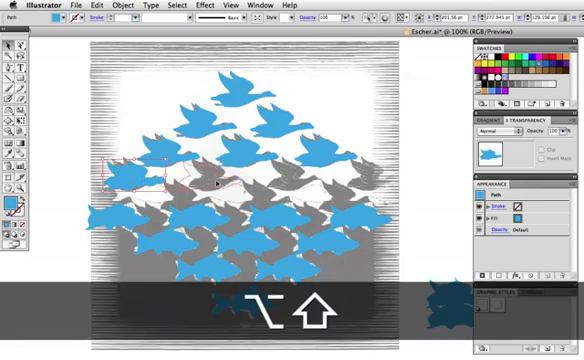
{"action": "key", "text": "cmd+d"}
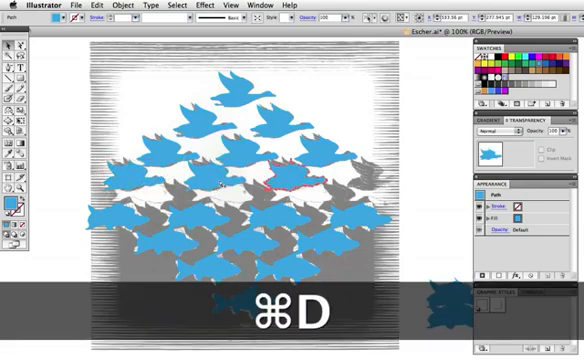
{"action": "key", "text": "cmd+d"}
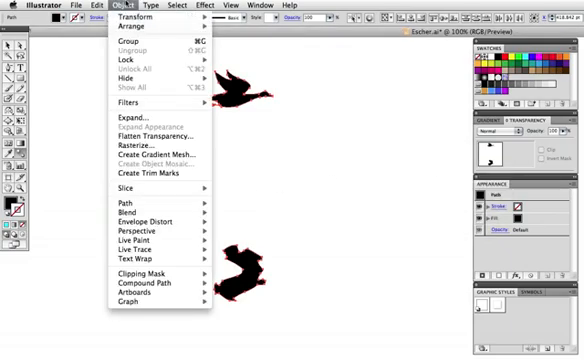
{"action": "mouse_move", "coordinate": [116, 218]}
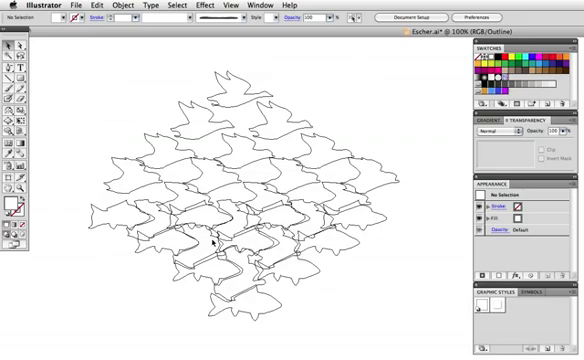
{"action": "mouse_move", "coordinate": [204, 236]}
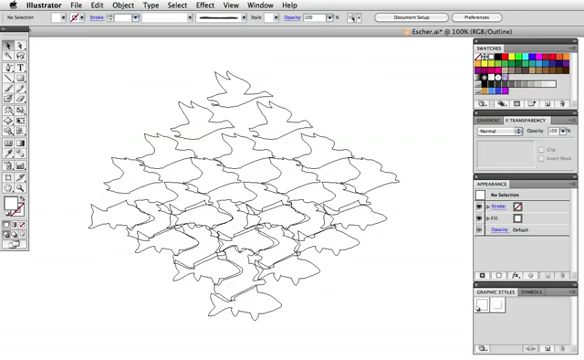